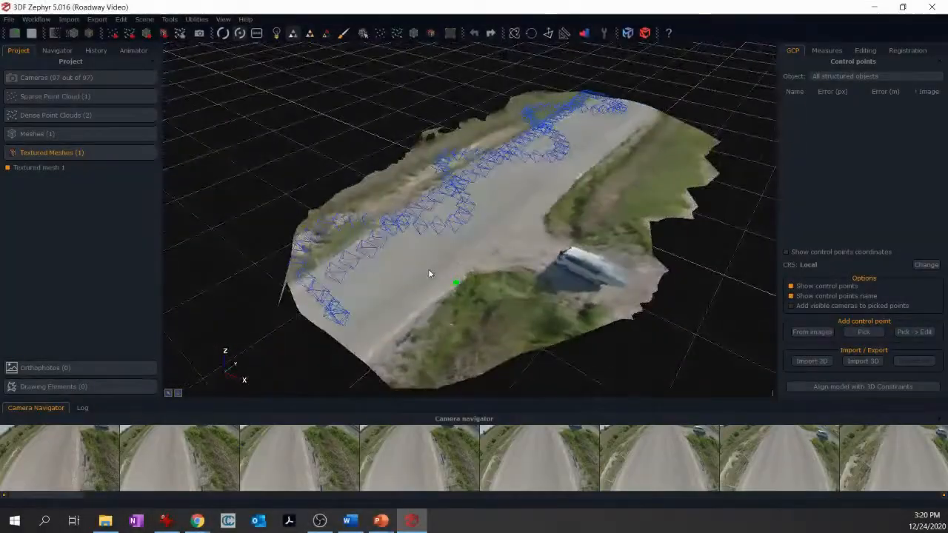
pyautogui.moveTo(428, 274); pyautogui.dragTo(411, 247)
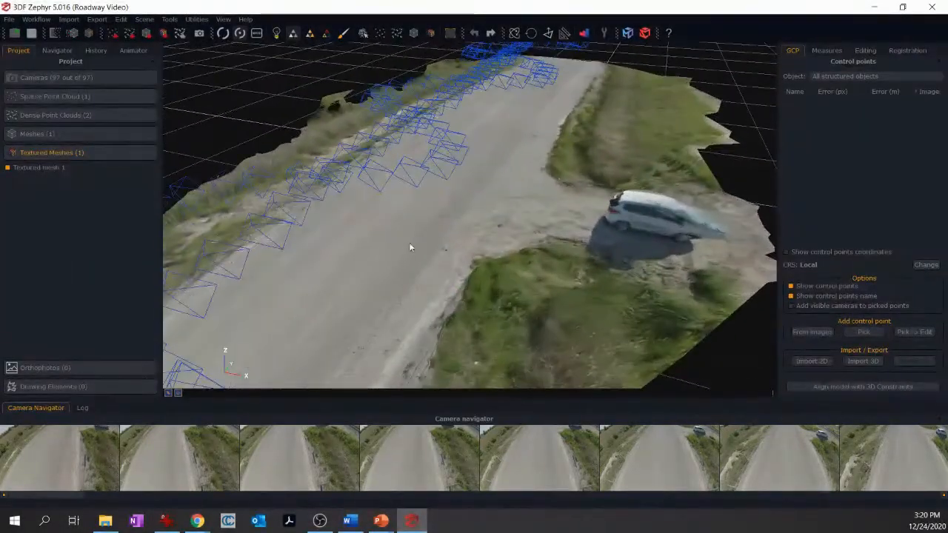
pyautogui.moveTo(411, 249); pyautogui.dragTo(526, 320)
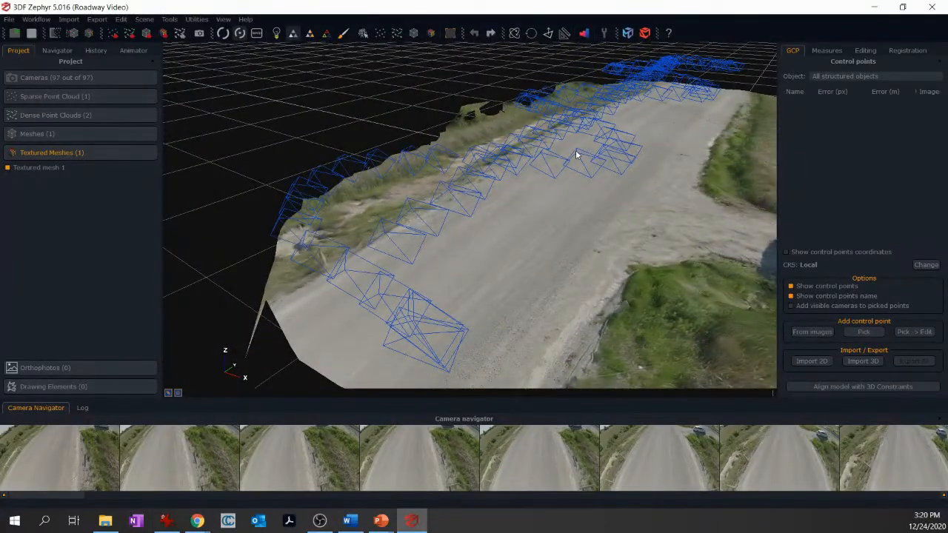
pyautogui.moveTo(578, 156); pyautogui.dragTo(468, 261)
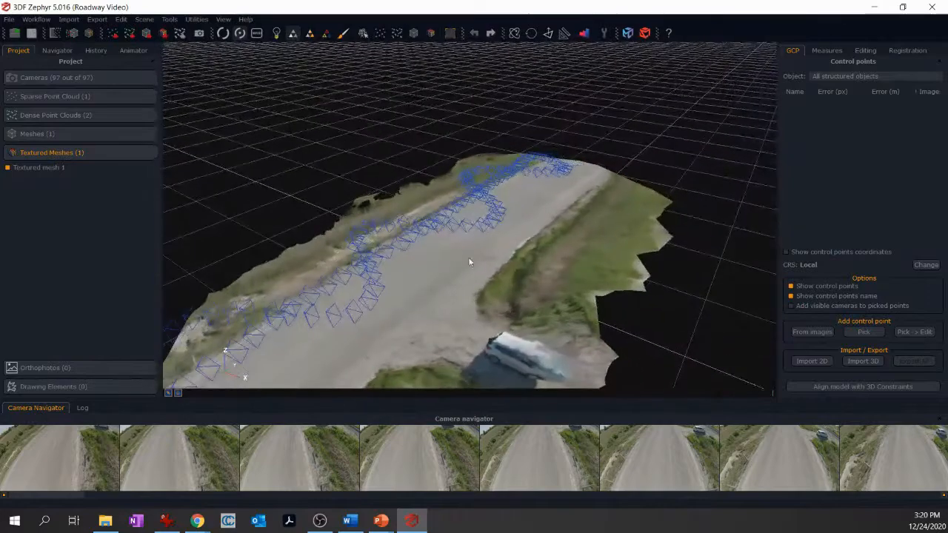
pyautogui.moveTo(466, 259); pyautogui.dragTo(259, 229)
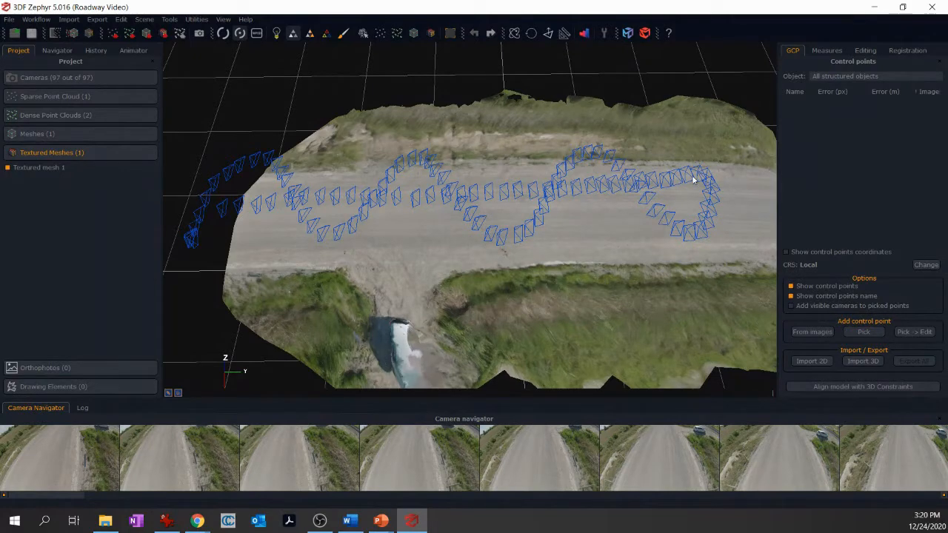
pyautogui.moveTo(693, 181); pyautogui.dragTo(615, 287)
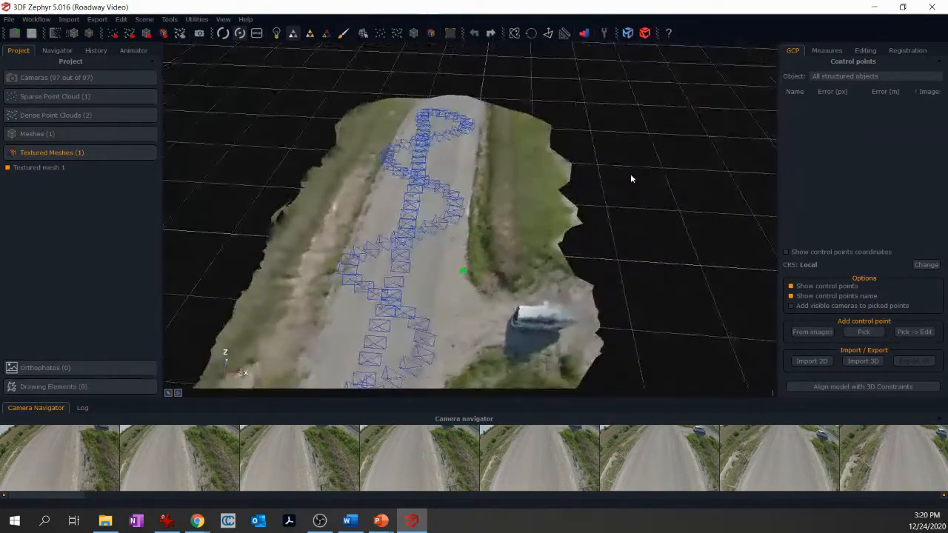
pyautogui.moveTo(630, 177); pyautogui.dragTo(574, 263)
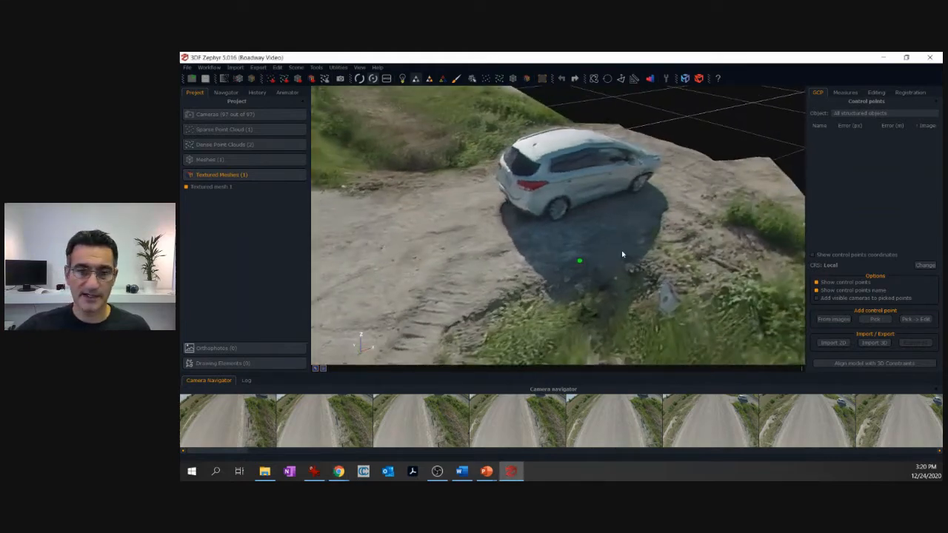
pyautogui.moveTo(622, 255); pyautogui.dragTo(532, 229)
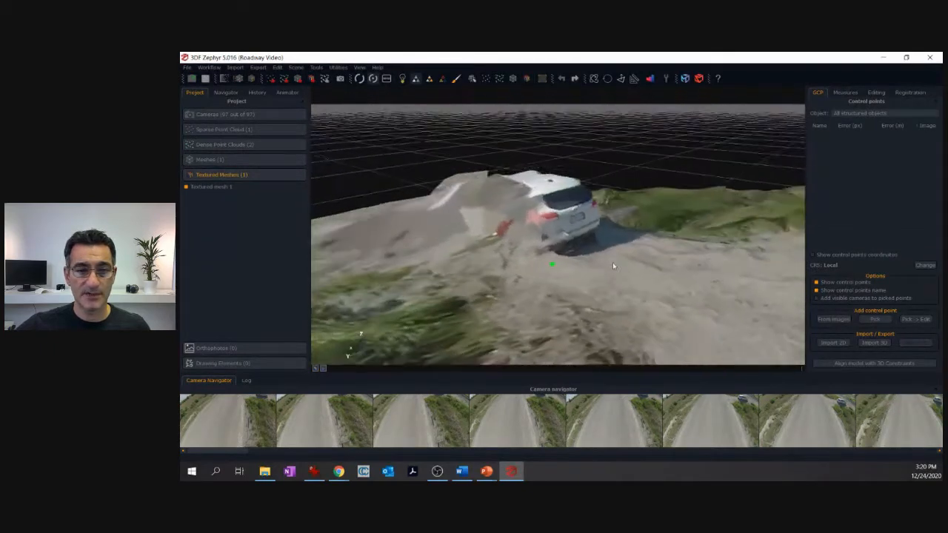
pyautogui.moveTo(614, 266); pyautogui.dragTo(489, 290)
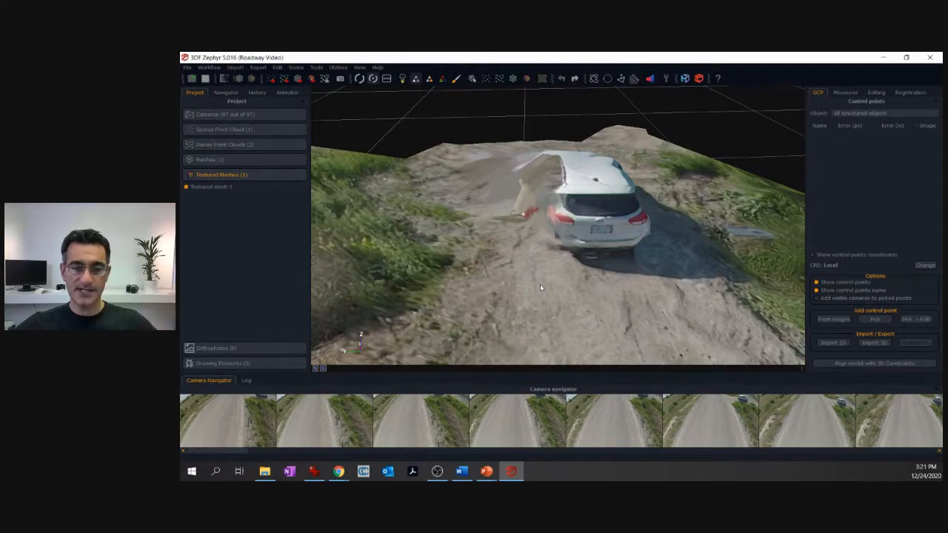
pyautogui.moveTo(585, 272)
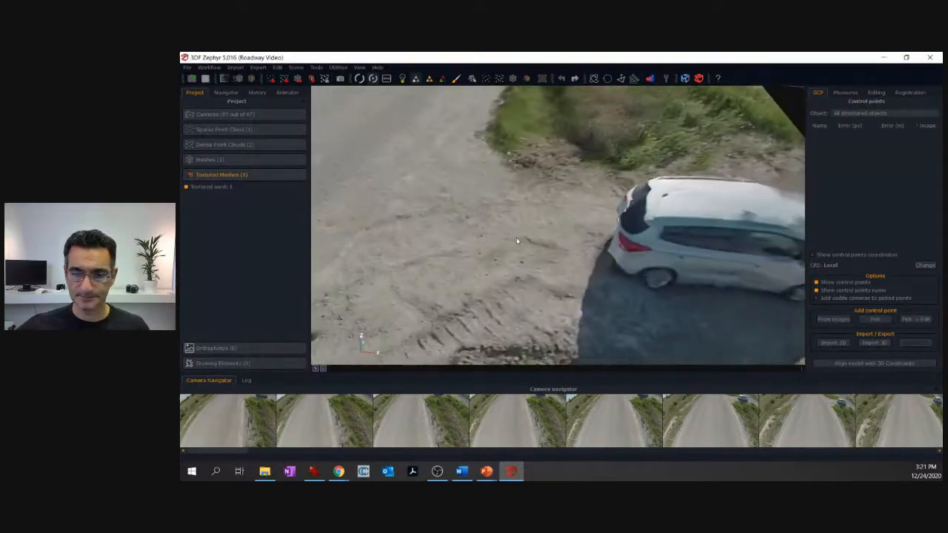
pyautogui.moveTo(519, 239); pyautogui.dragTo(592, 216)
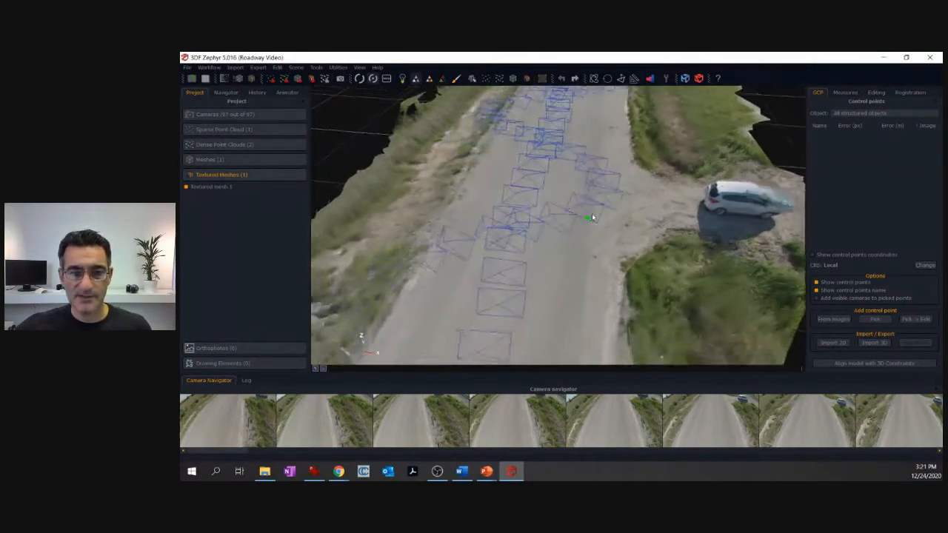
pyautogui.moveTo(593, 216); pyautogui.dragTo(566, 288)
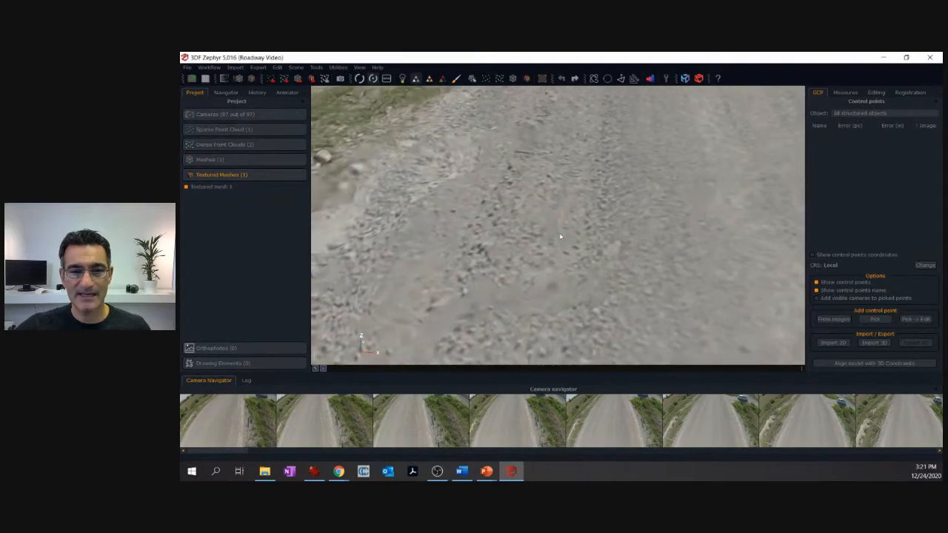
pyautogui.moveTo(559, 237); pyautogui.dragTo(587, 230)
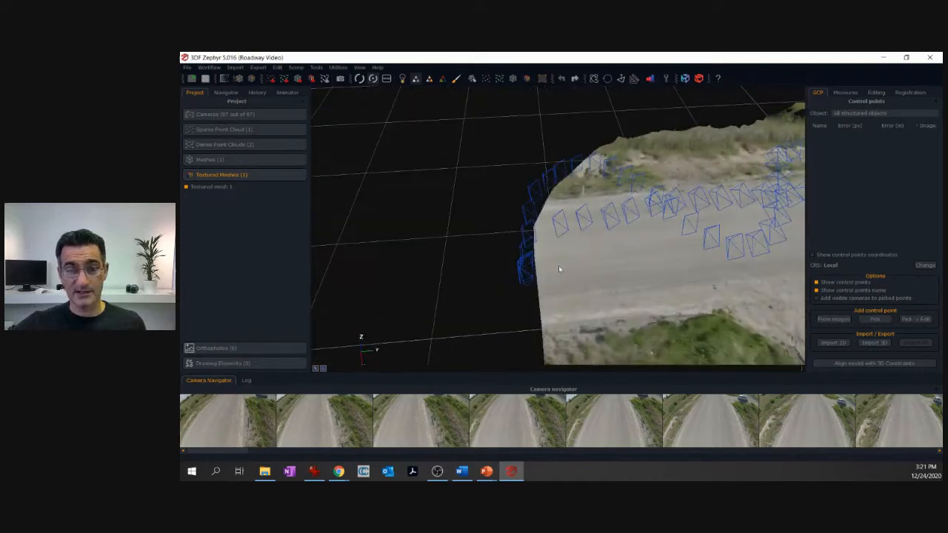
pyautogui.moveTo(559, 270); pyautogui.dragTo(515, 248)
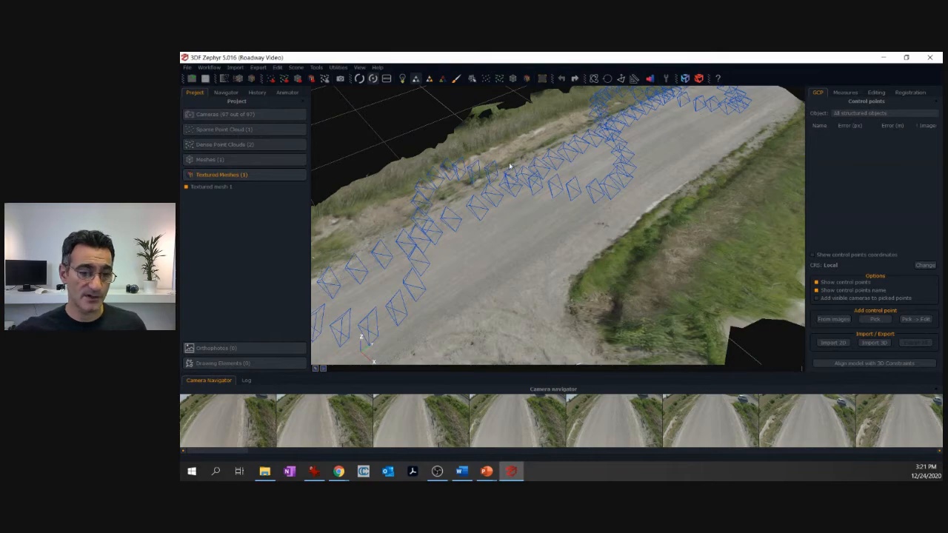
pyautogui.moveTo(542, 280)
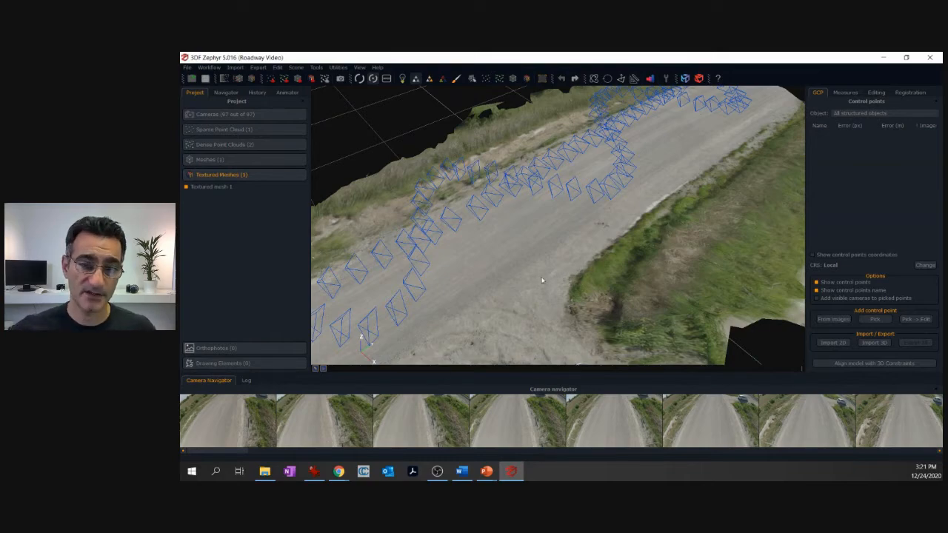